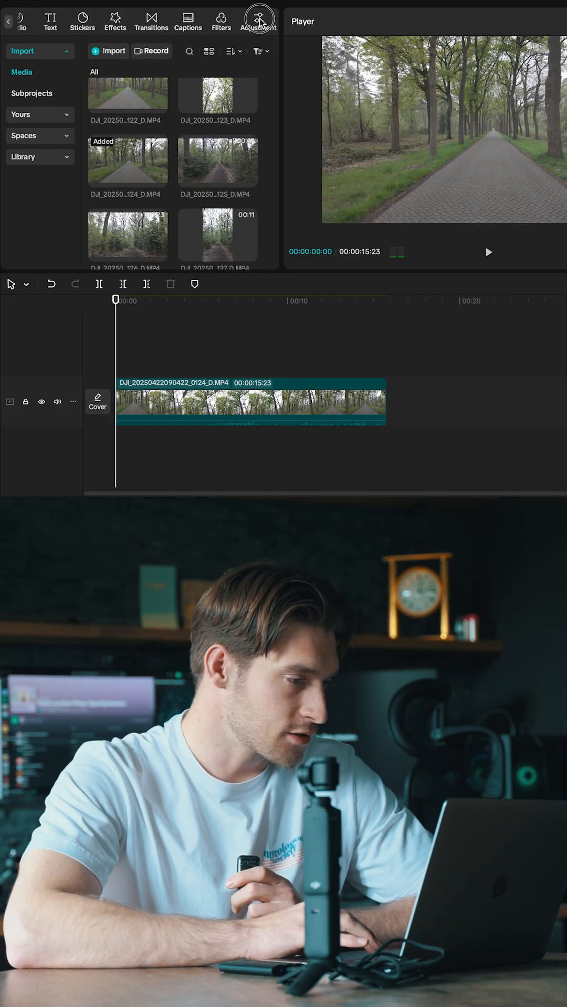
- Show the Adjustment tab's list of imported LUT presets
left_click(258, 16)
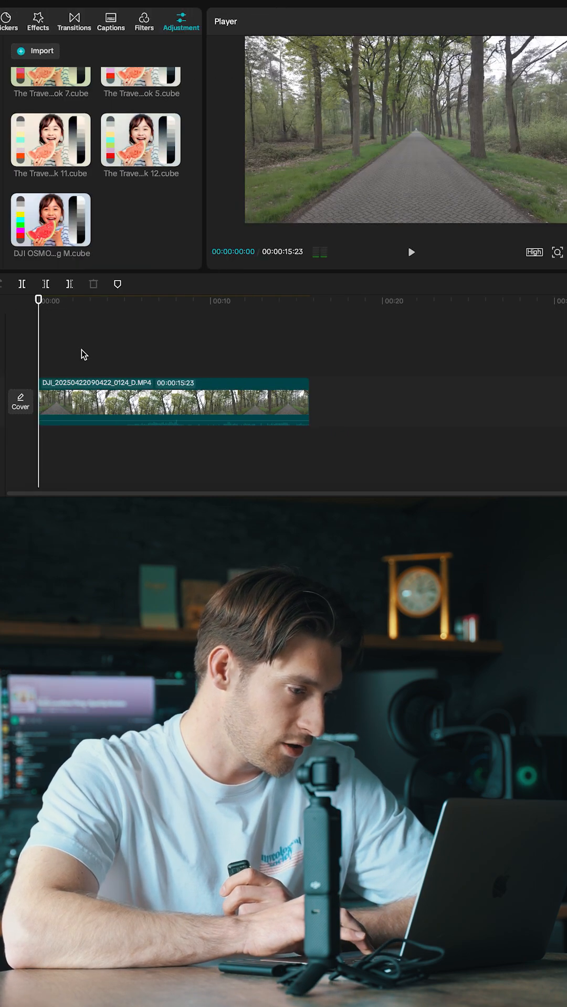
- Scrub the forest clip, return the playhead to 0, and add an adjustment layer above it
left_click_drag(37, 300, 57, 300)
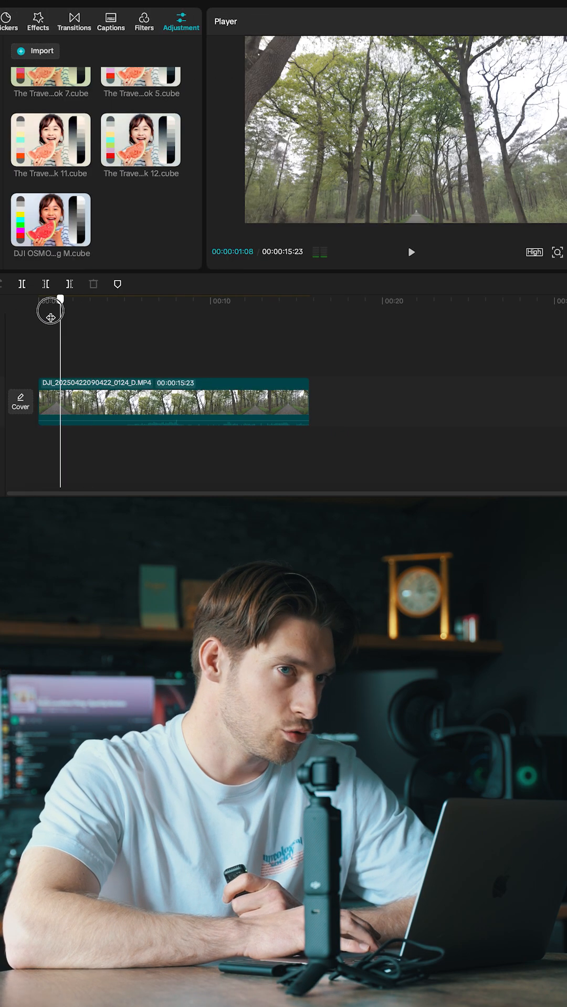
left_click_drag(56, 310, 37, 310)
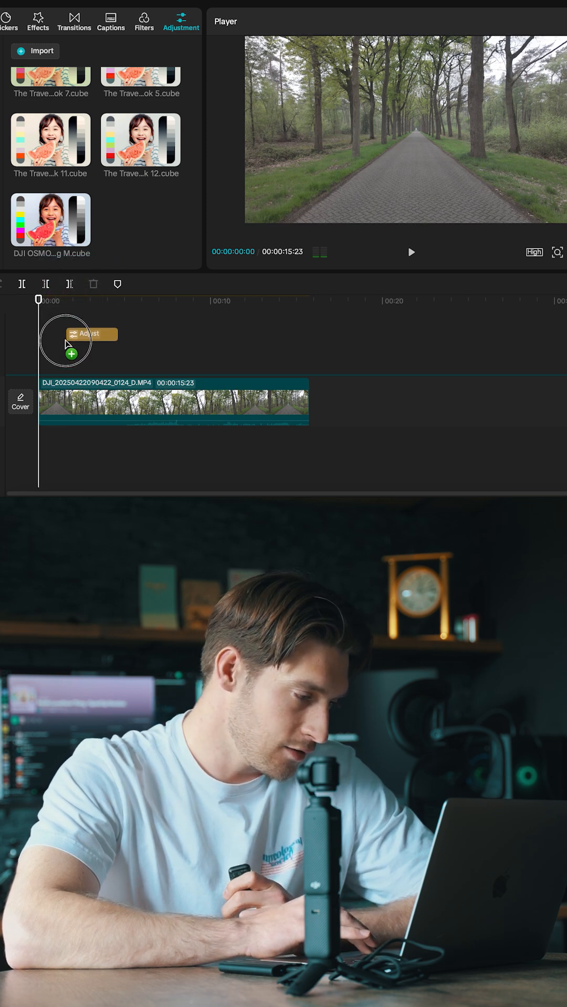
left_click_drag(73, 335, 77, 366)
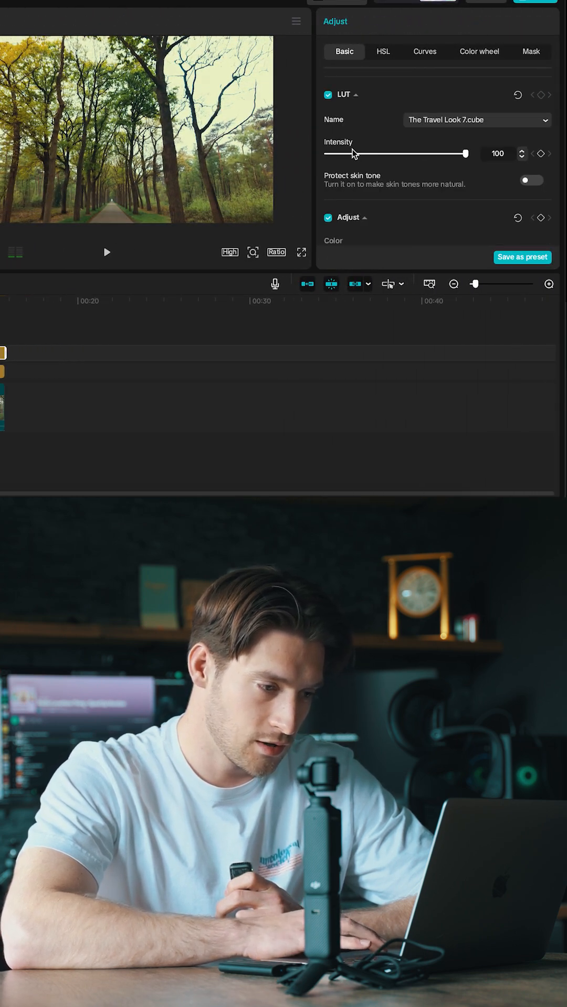
- Lower The Travel Look 7 LUT intensity on the second adjustment layer to 83
left_click_drag(465, 154, 432, 153)
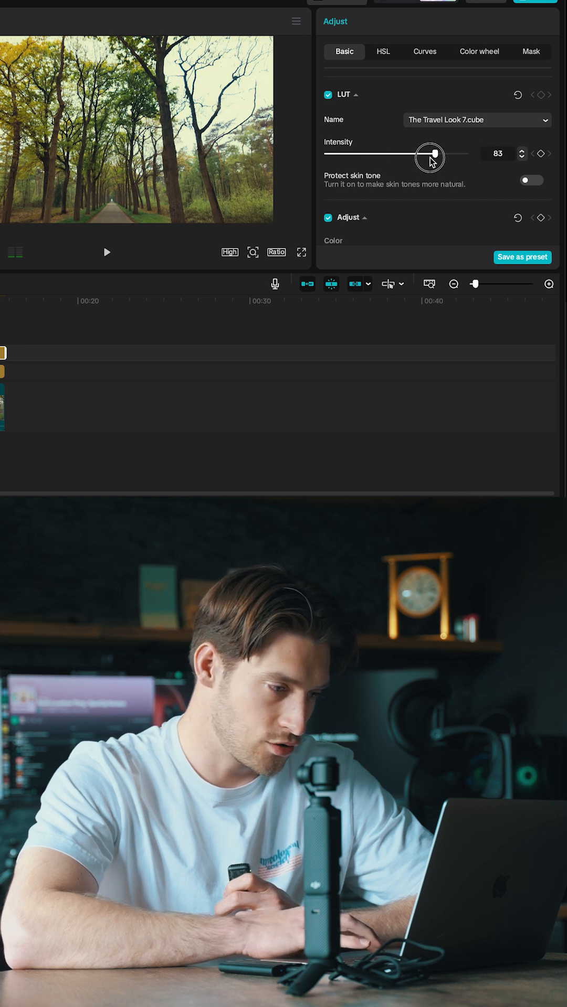
left_click_drag(434, 157, 410, 157)
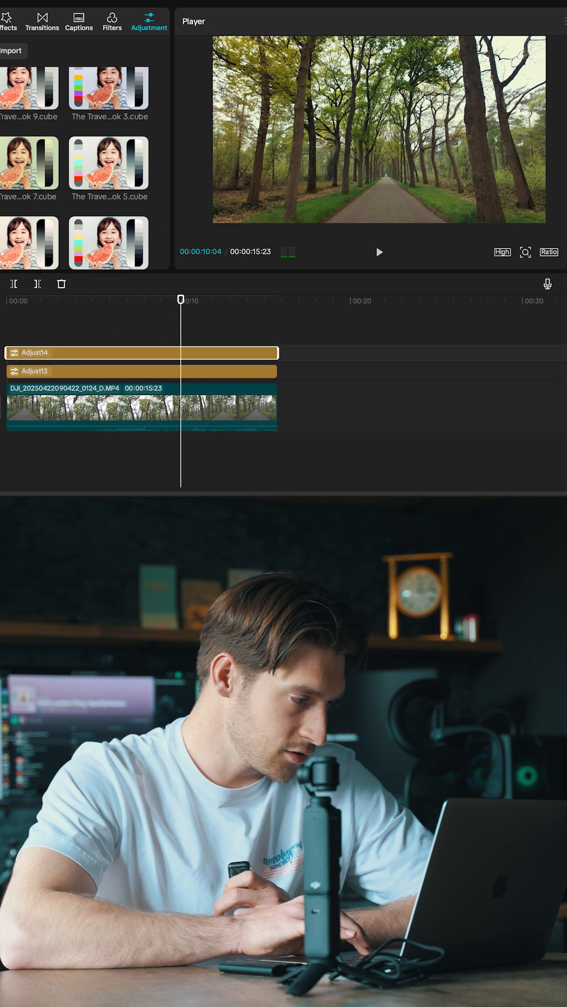
- Hide both adjustment tracks, then unhide Adjust13 so its grade previews alone
left_click(12, 352)
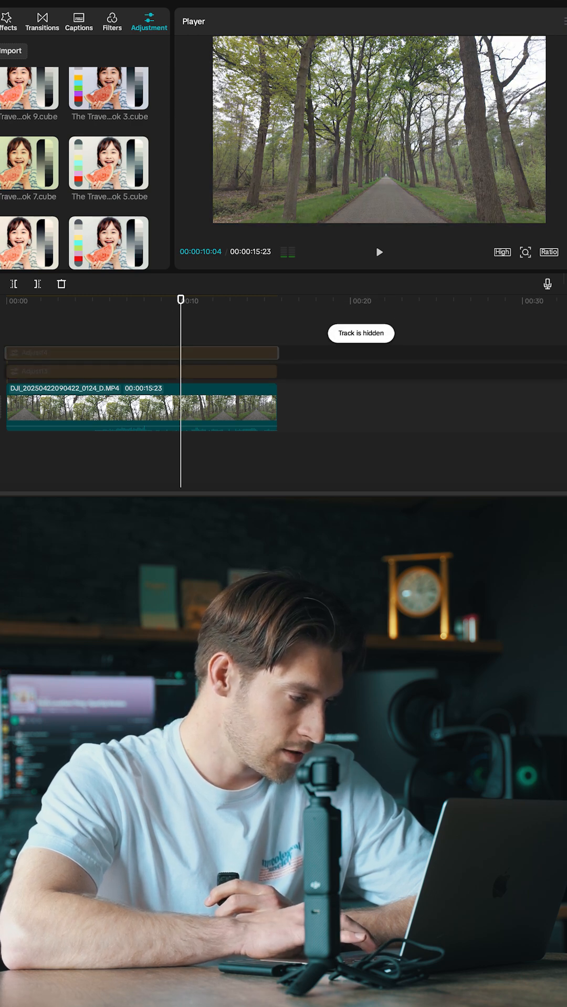
left_click(16, 371)
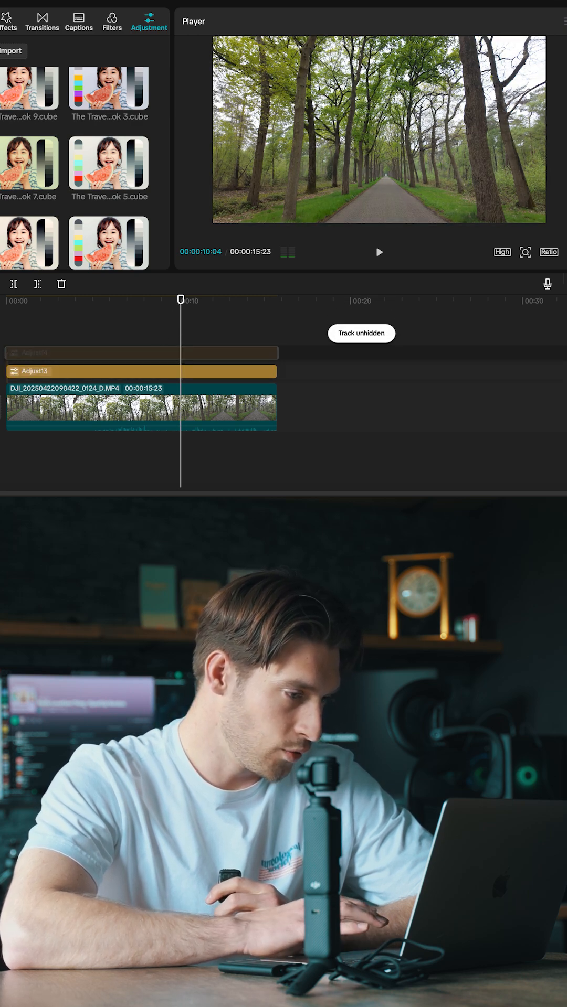